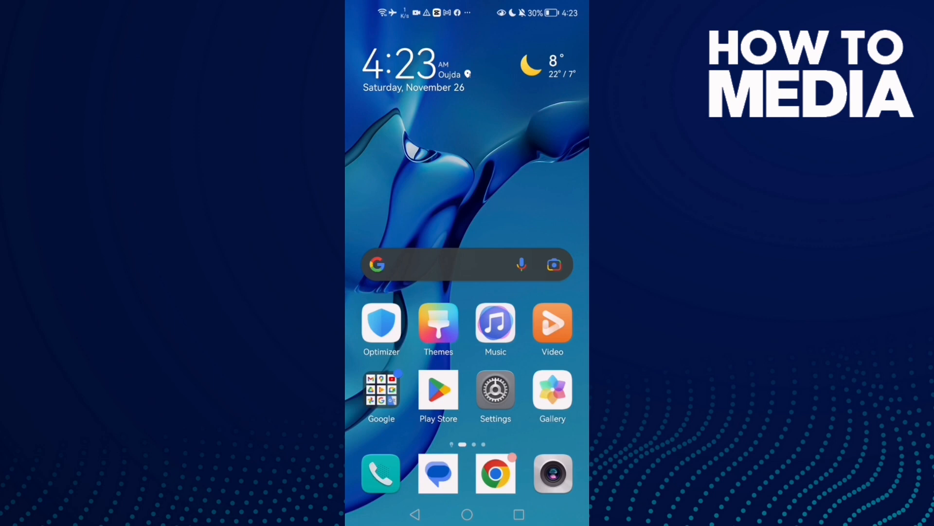
Open Settings from the home screen and scroll down its main list.
{"action": "left_click", "coordinate": [495, 390]}
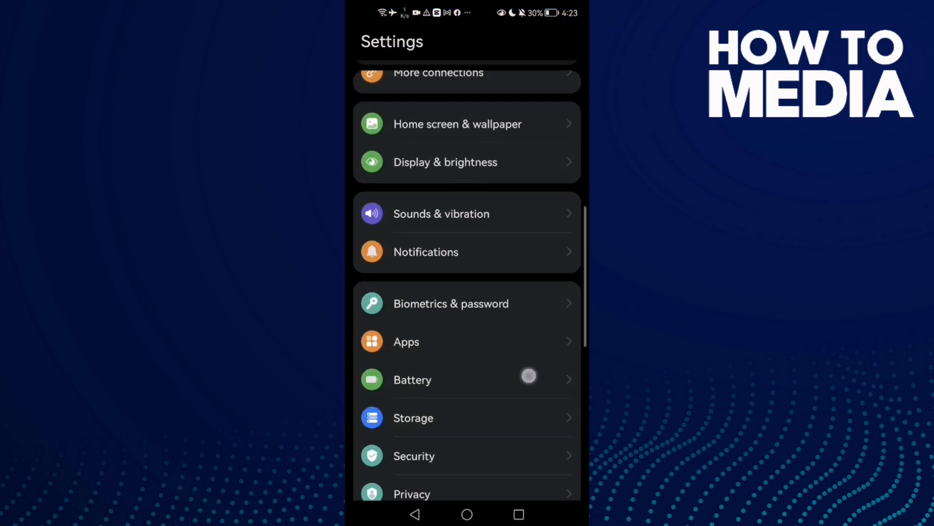
{"action": "scroll", "scroll_direction": "down", "scroll_amount": 3}
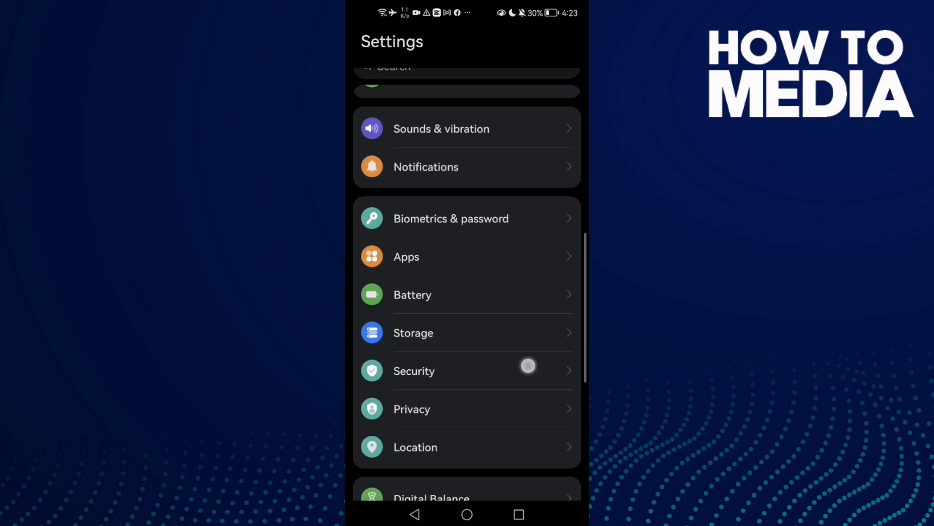
Find Instagram in the Apps list by searching 'insta' and force-stop it.
{"action": "left_click", "coordinate": [407, 256]}
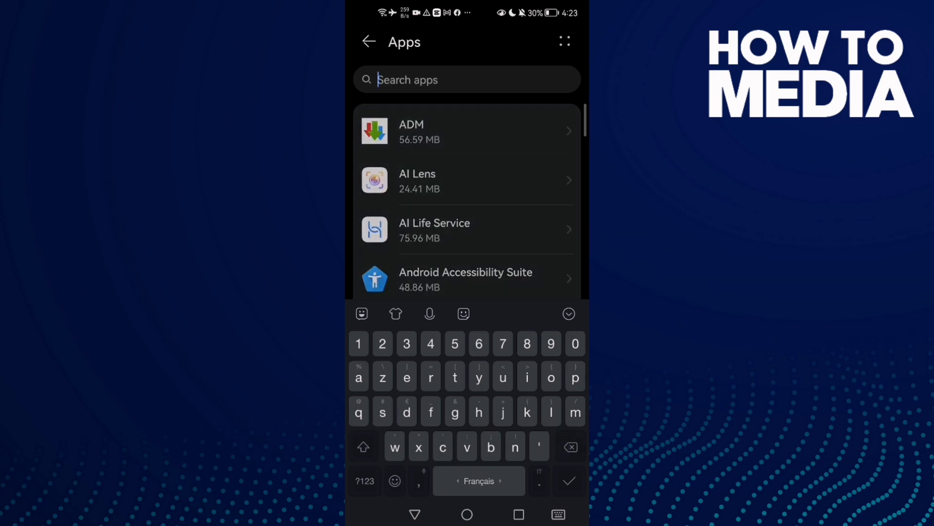
{"action": "type", "text": "insta"}
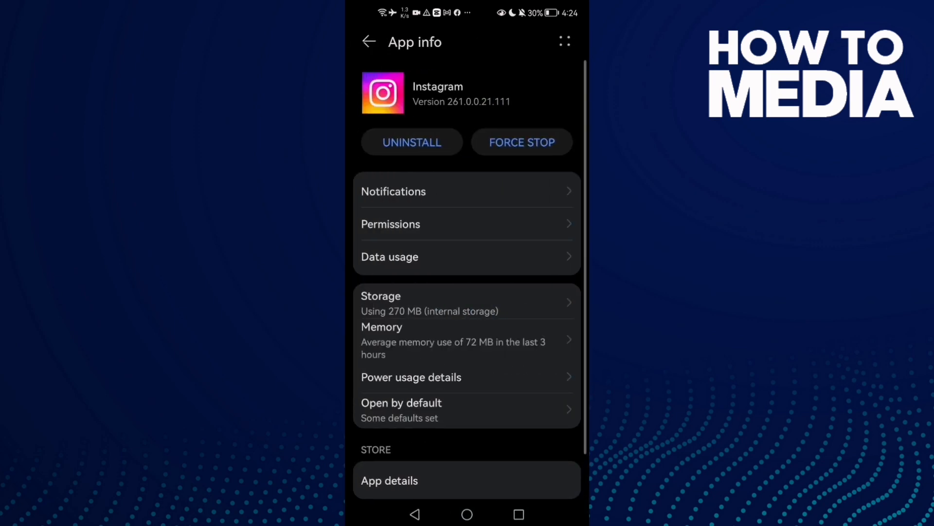
{"action": "left_click", "coordinate": [522, 142]}
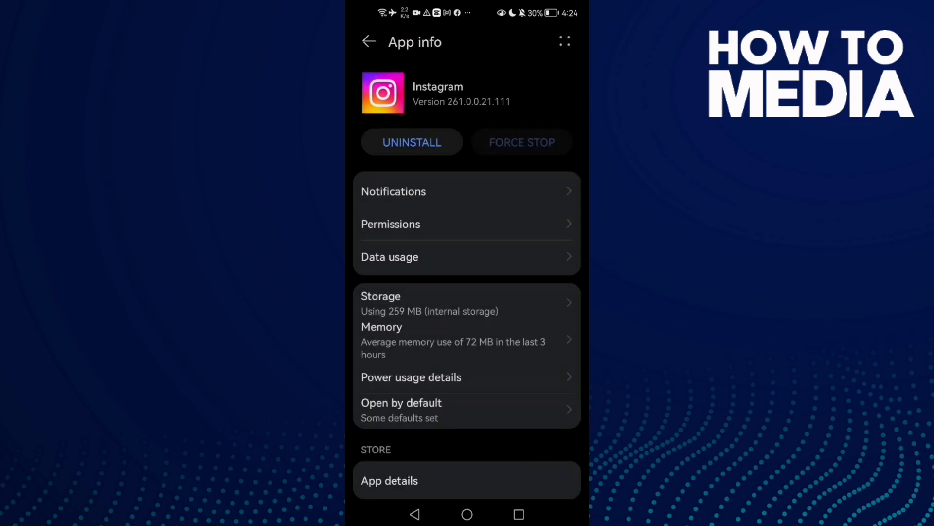
Clear Instagram's cache to 0 B in its Storage page, then return to the home screen.
{"action": "left_click", "coordinate": [380, 296]}
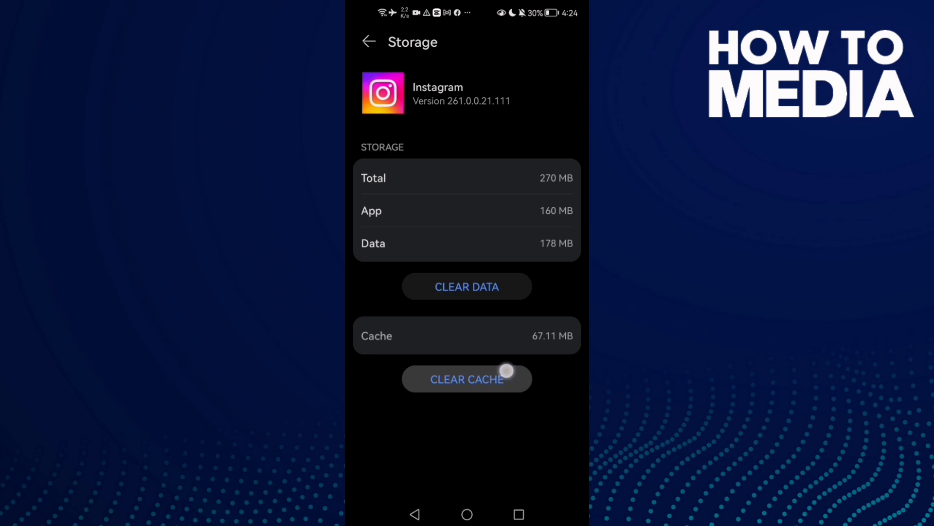
{"action": "left_click", "coordinate": [466, 379]}
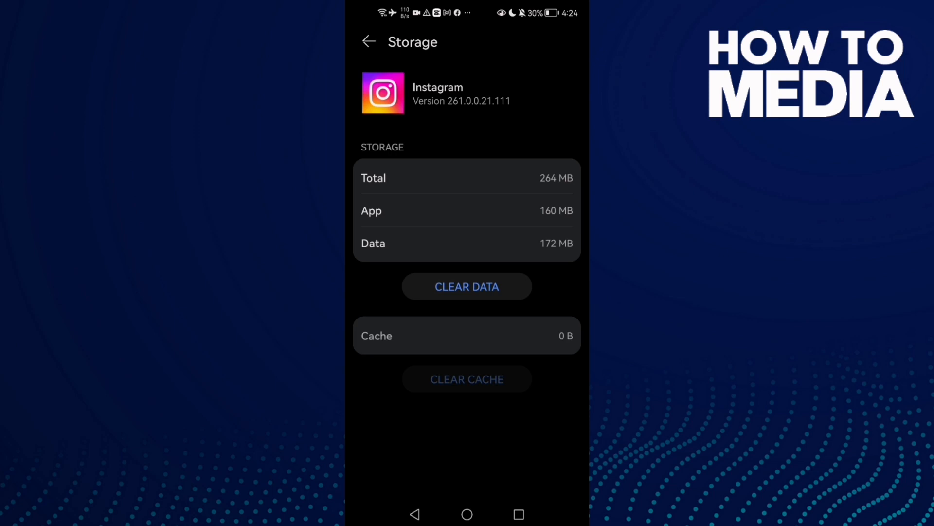
{"action": "left_click", "coordinate": [467, 514]}
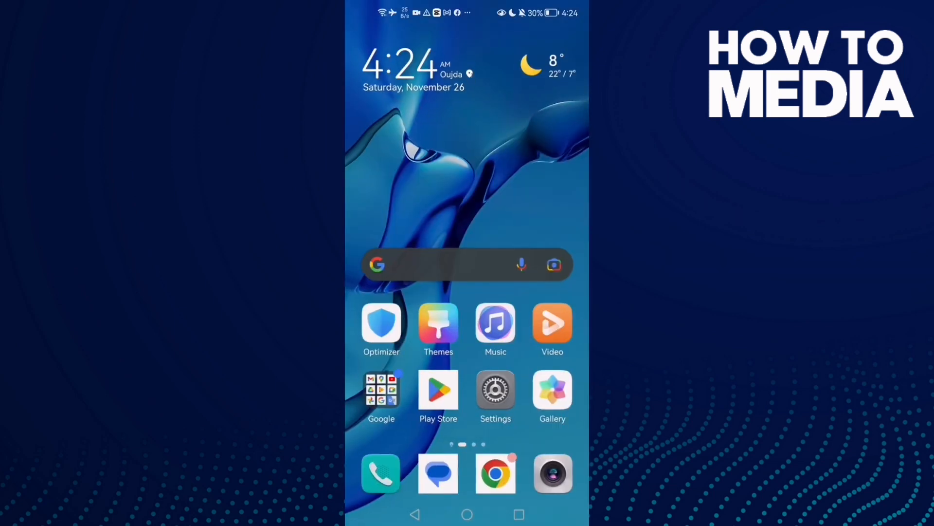